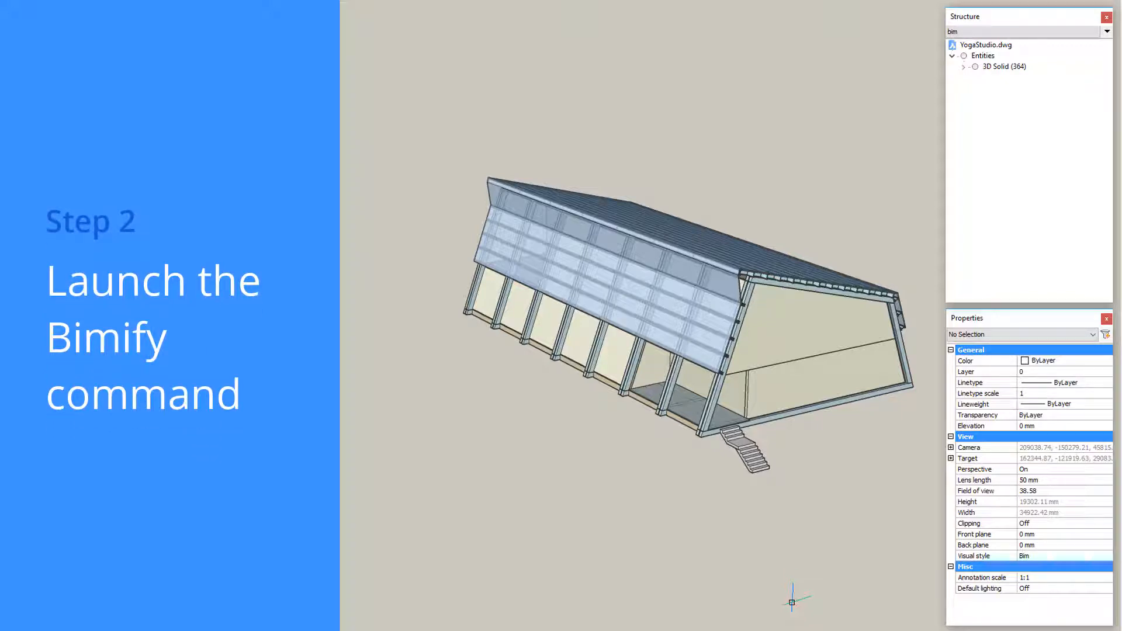
{"action": "mouse_move", "coordinate": [688, 564]}
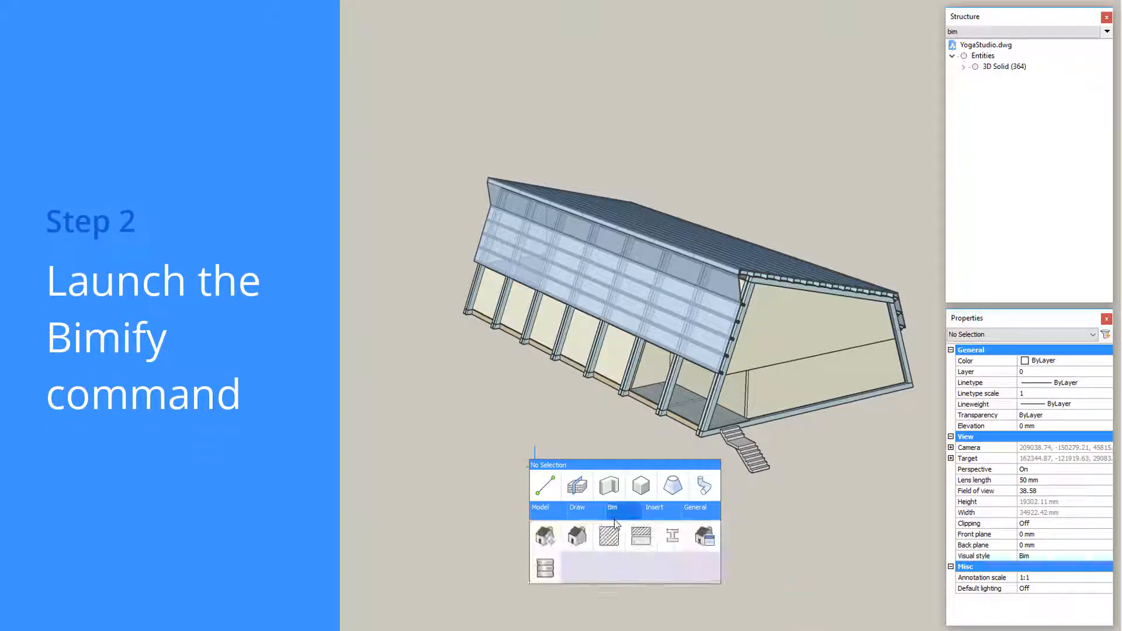
{"action": "mouse_move", "coordinate": [546, 537]}
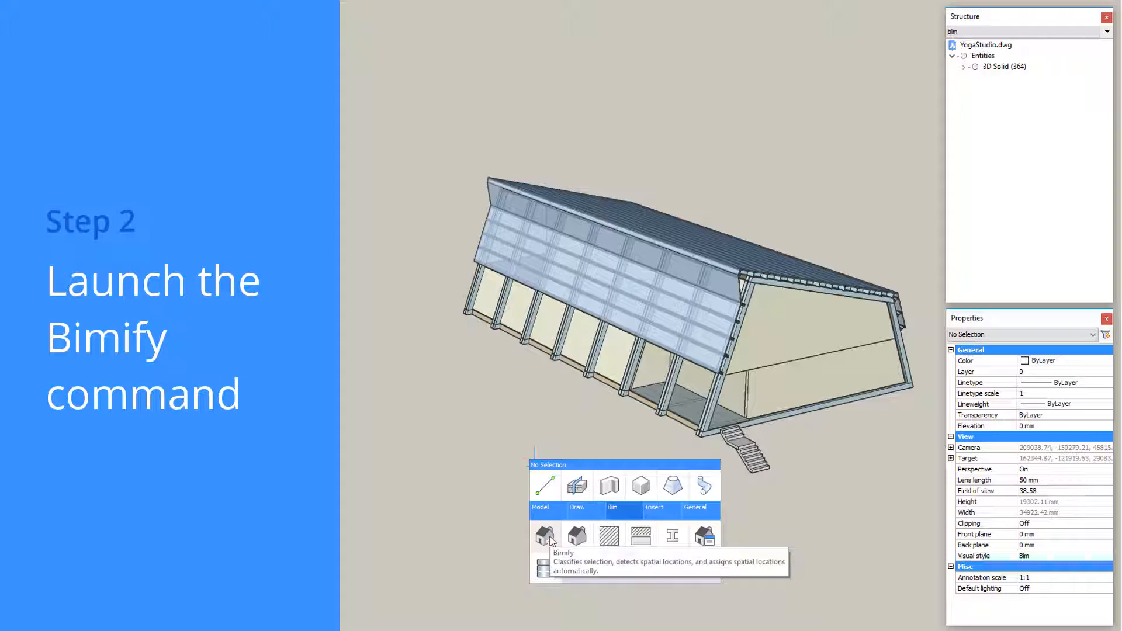
Step: Run Bimify on YogaStudio.dwg to classify its 364 solids into Floor 0 and Floor 1
{"action": "left_click", "coordinate": [544, 535]}
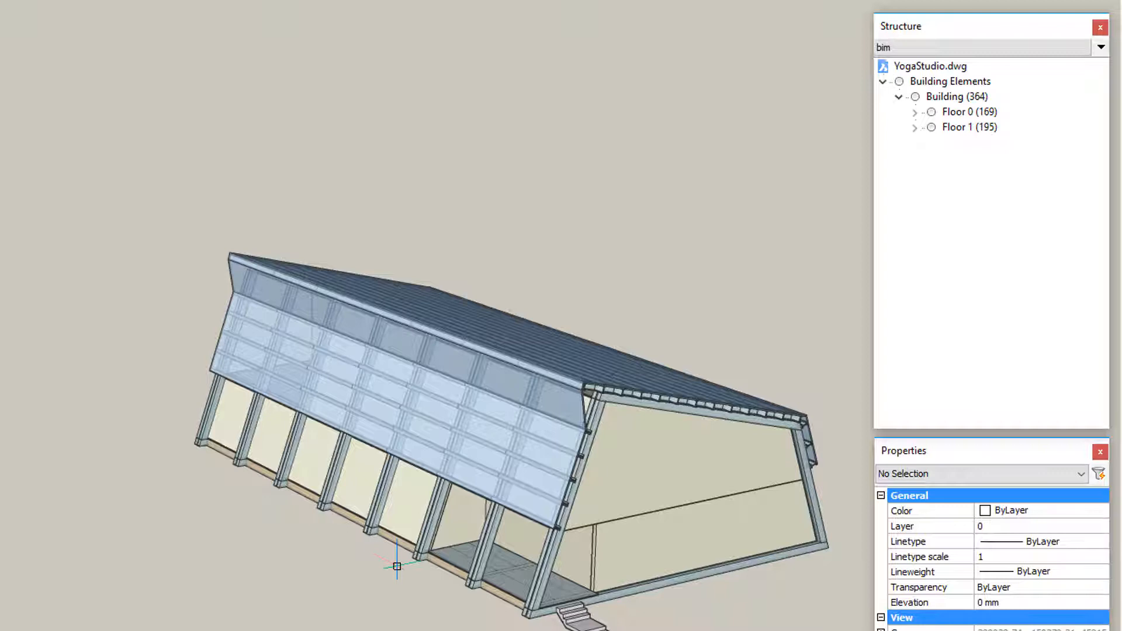
Step: Expand Floor 1 to list its beams, slabs, walls and members, then inspect the facade
{"action": "left_click", "coordinate": [914, 127]}
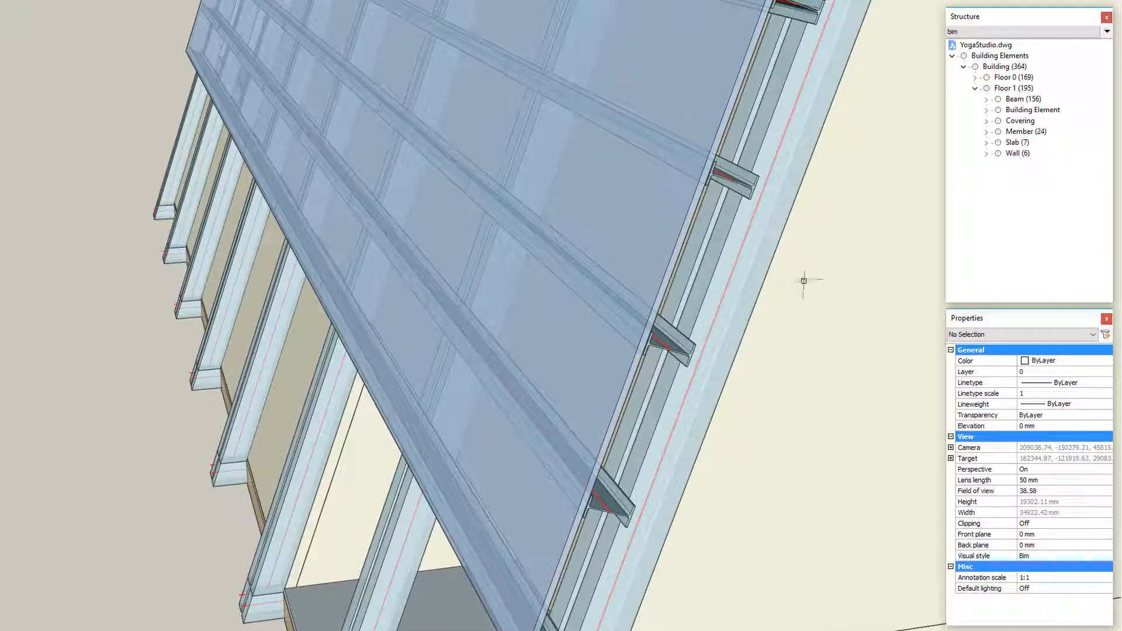
{"action": "left_click", "coordinate": [441, 175]}
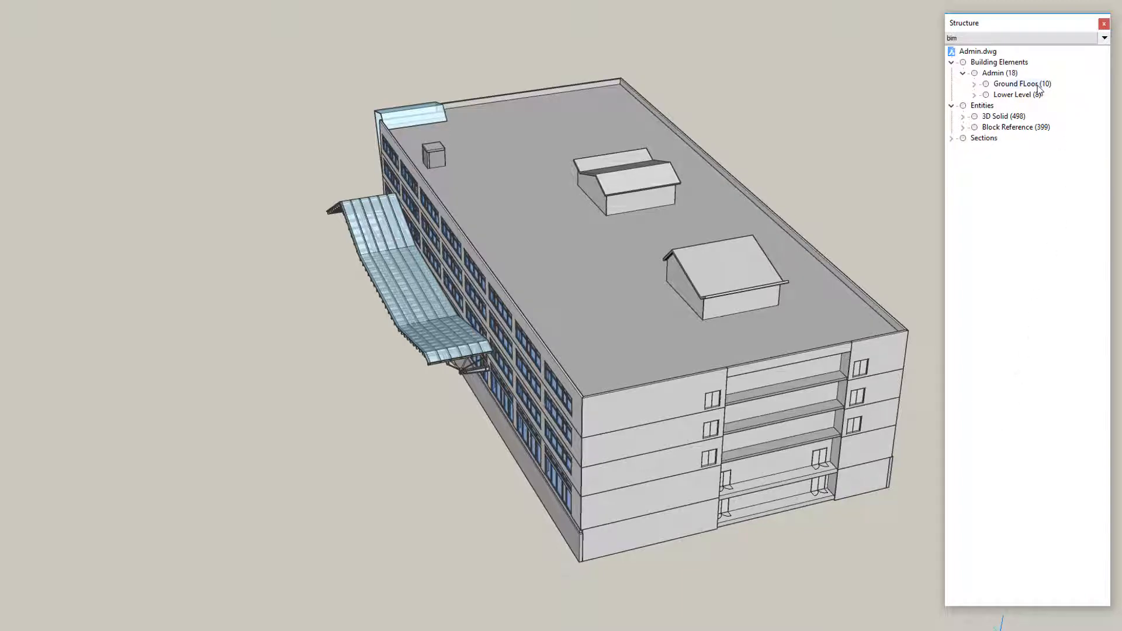
Step: Highlight Ground FLoor and Bimify the remaining Admin entities into 894 classified elements
{"action": "left_click", "coordinate": [1015, 83]}
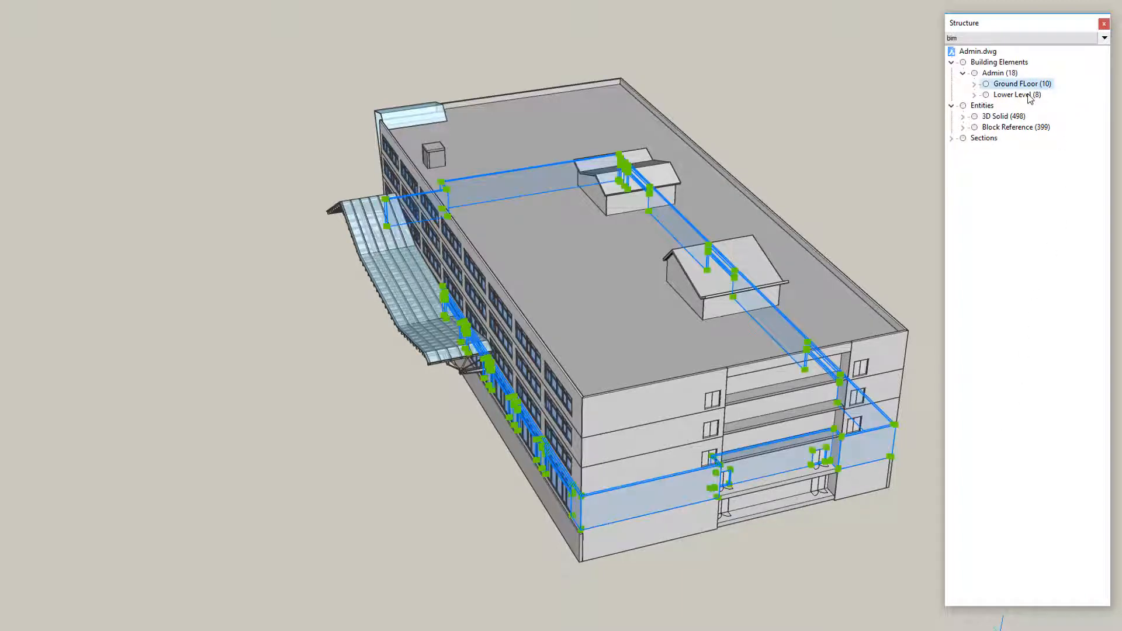
{"action": "left_click", "coordinate": [1014, 94]}
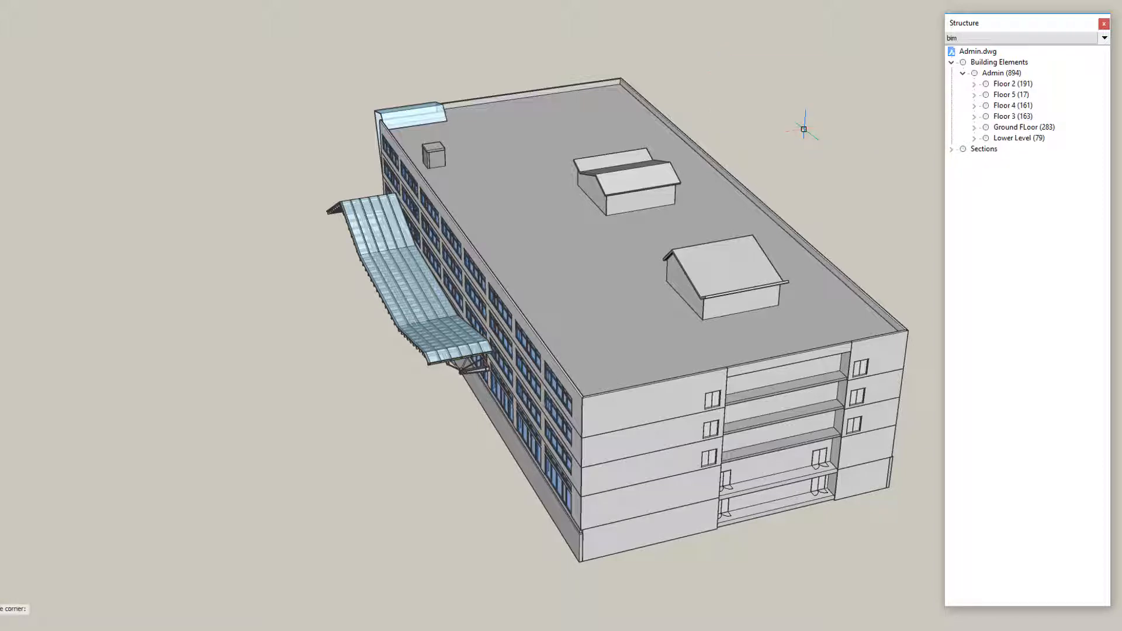
Step: List element types for Lower Level and Floor 3, and highlight Floor 3 and Floor 4
{"action": "left_click", "coordinate": [974, 138]}
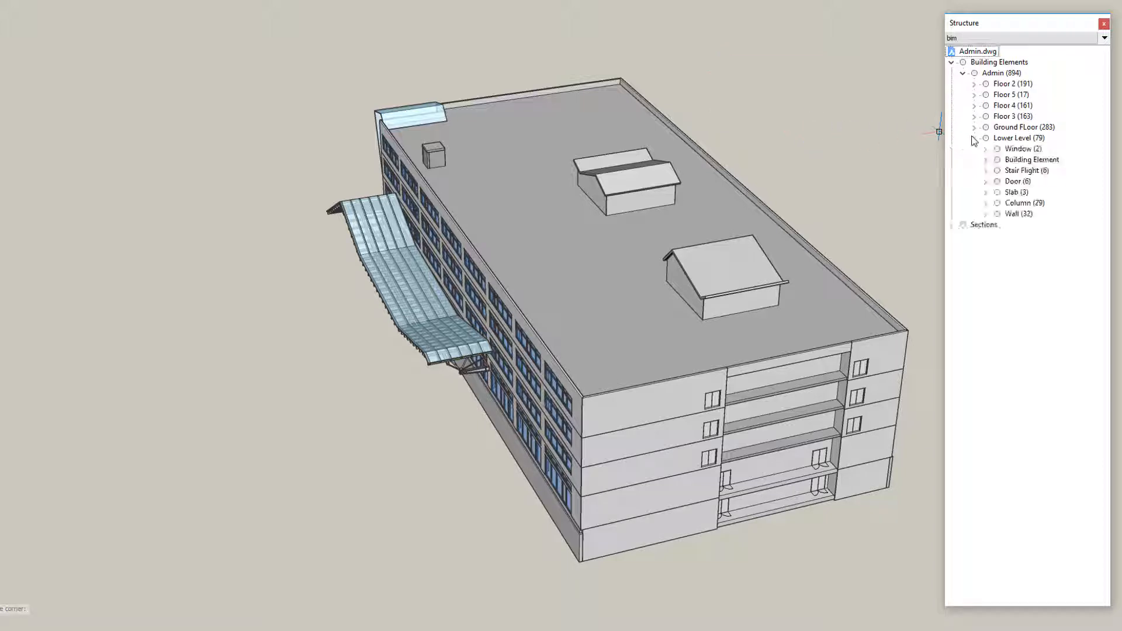
{"action": "left_click", "coordinate": [974, 116]}
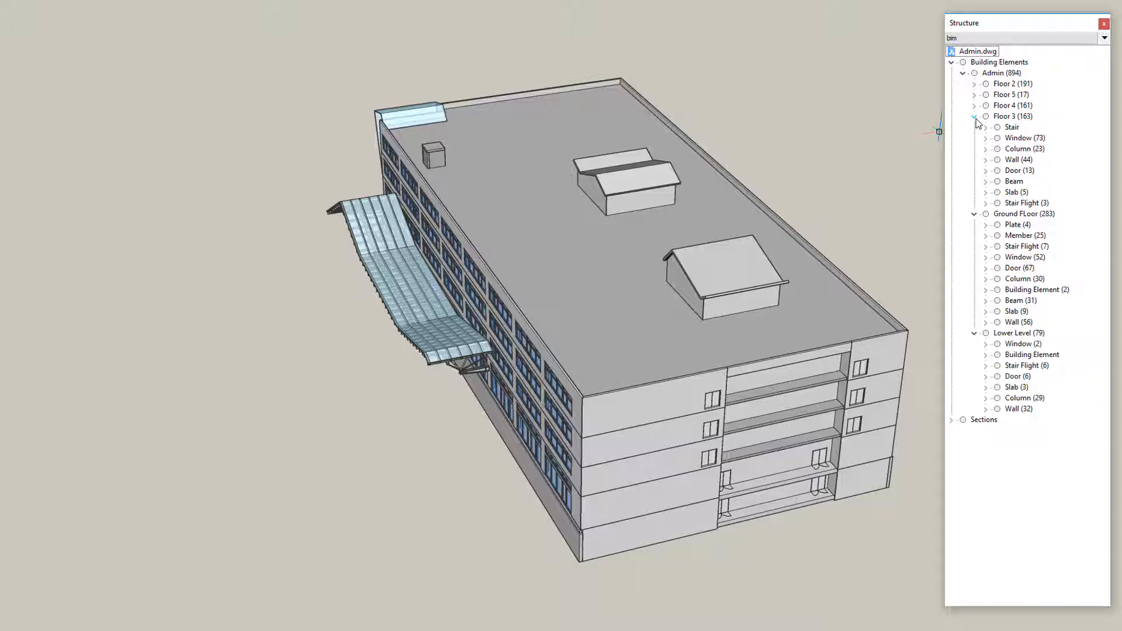
{"action": "left_click", "coordinate": [1010, 116]}
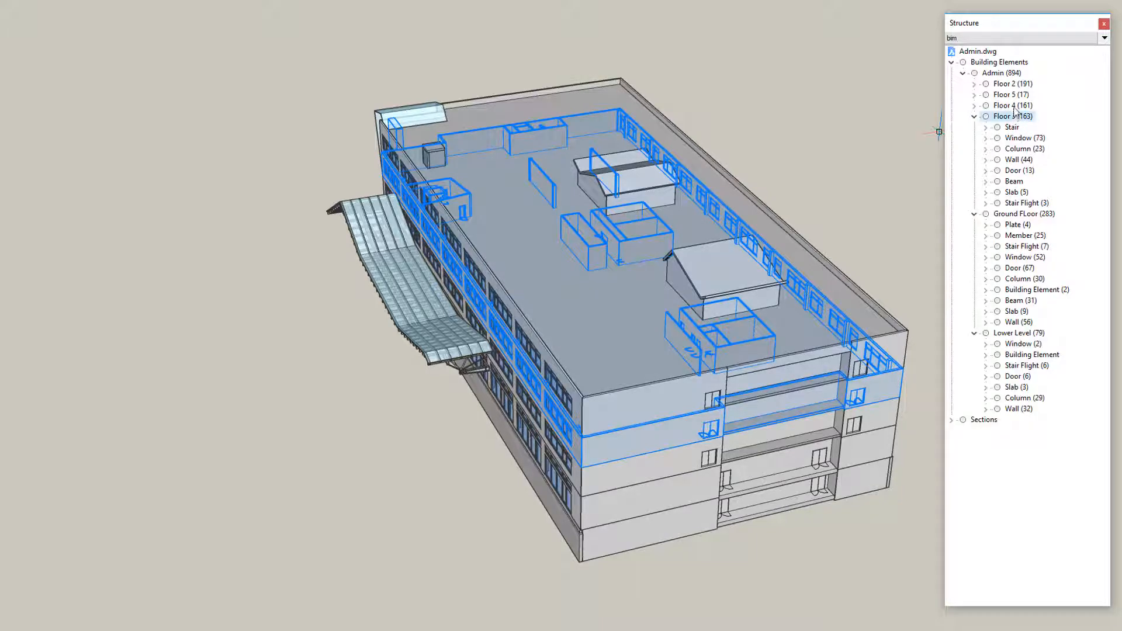
{"action": "left_click", "coordinate": [1006, 105]}
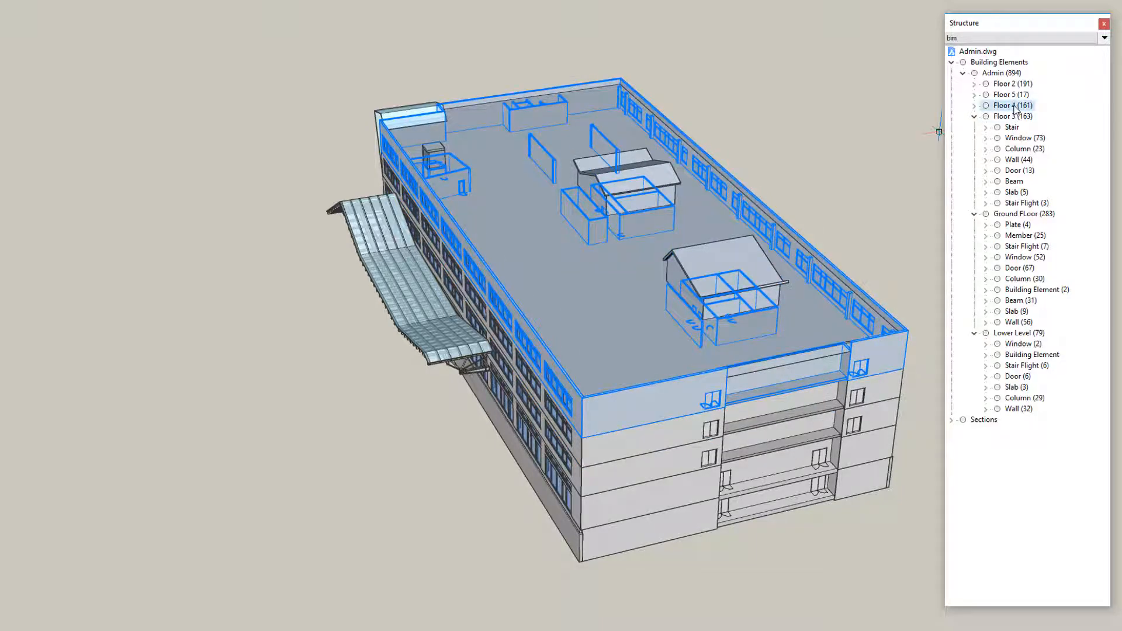